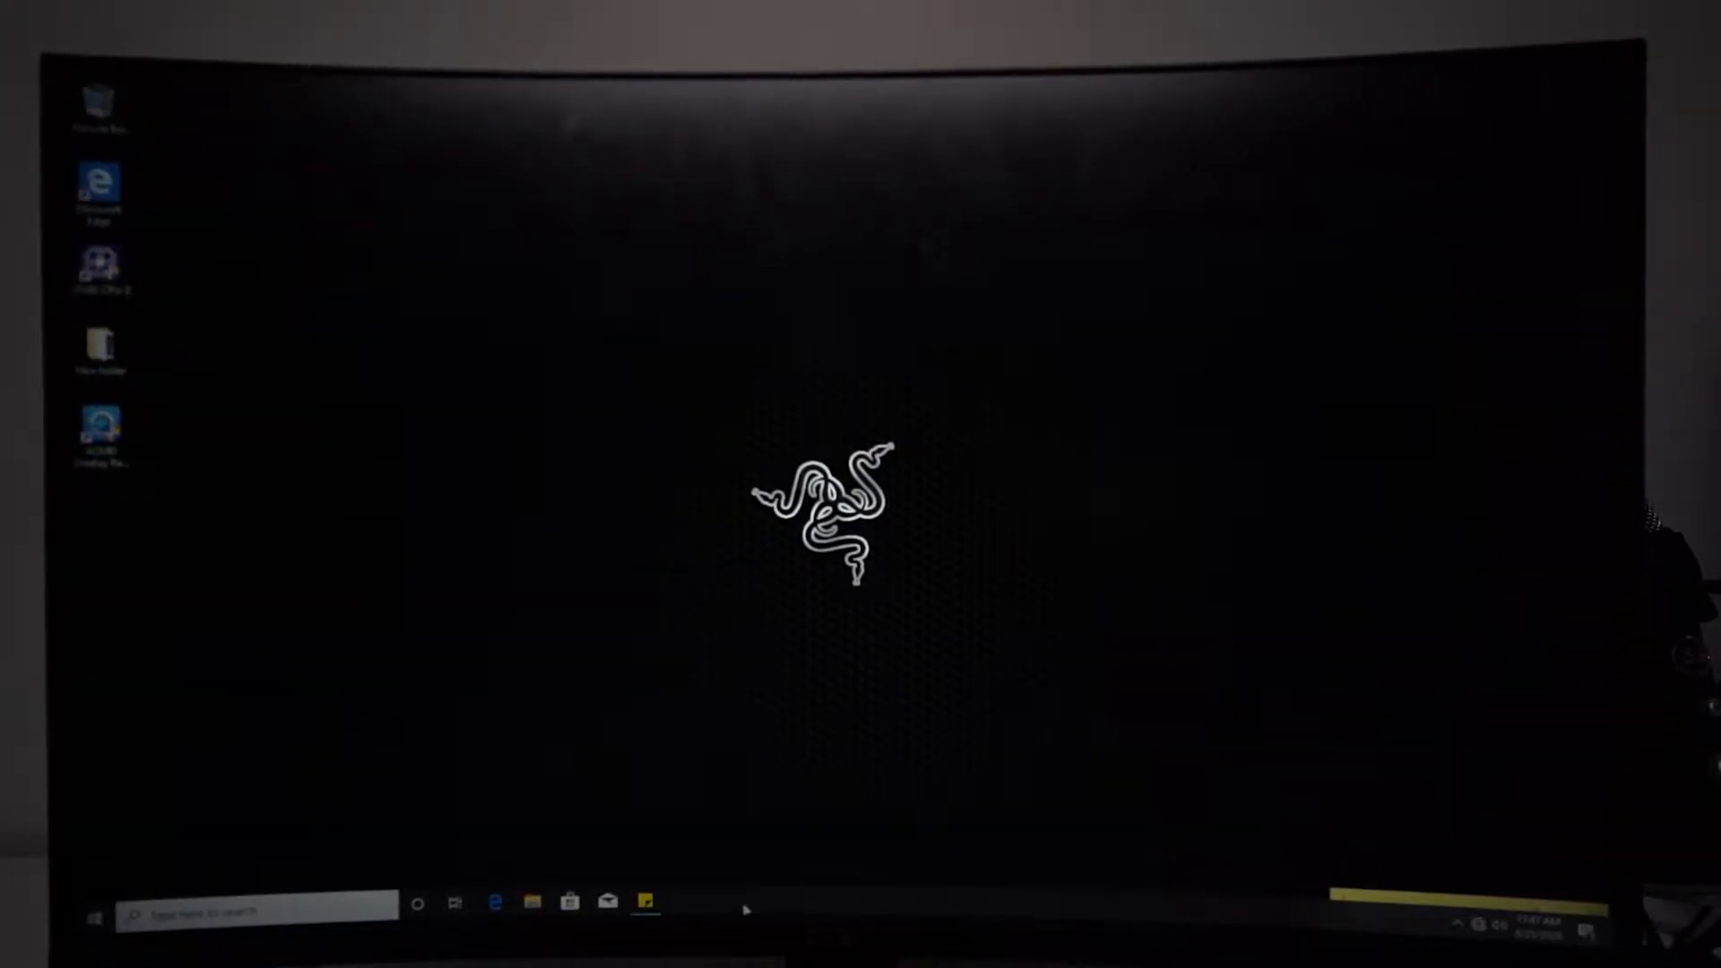
# Launch Task Manager from the taskbar to check memory speed (16.0 GB at 2400 MHz).
pyautogui.rightClick(747, 905)
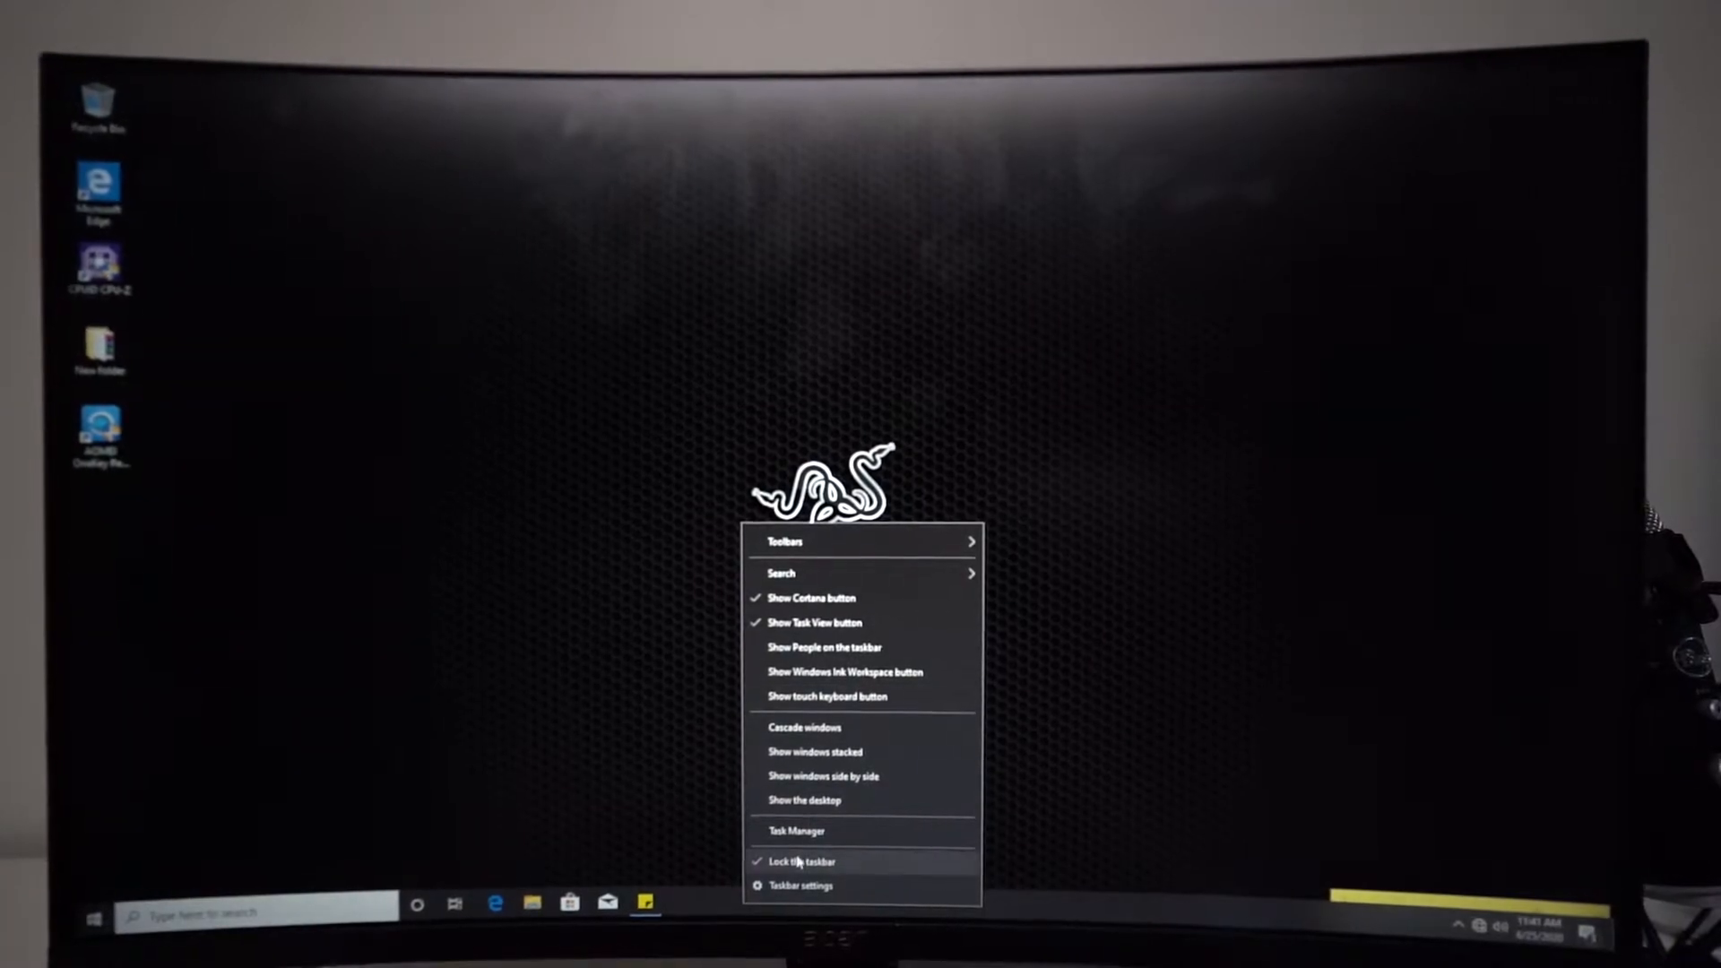
pyautogui.click(795, 831)
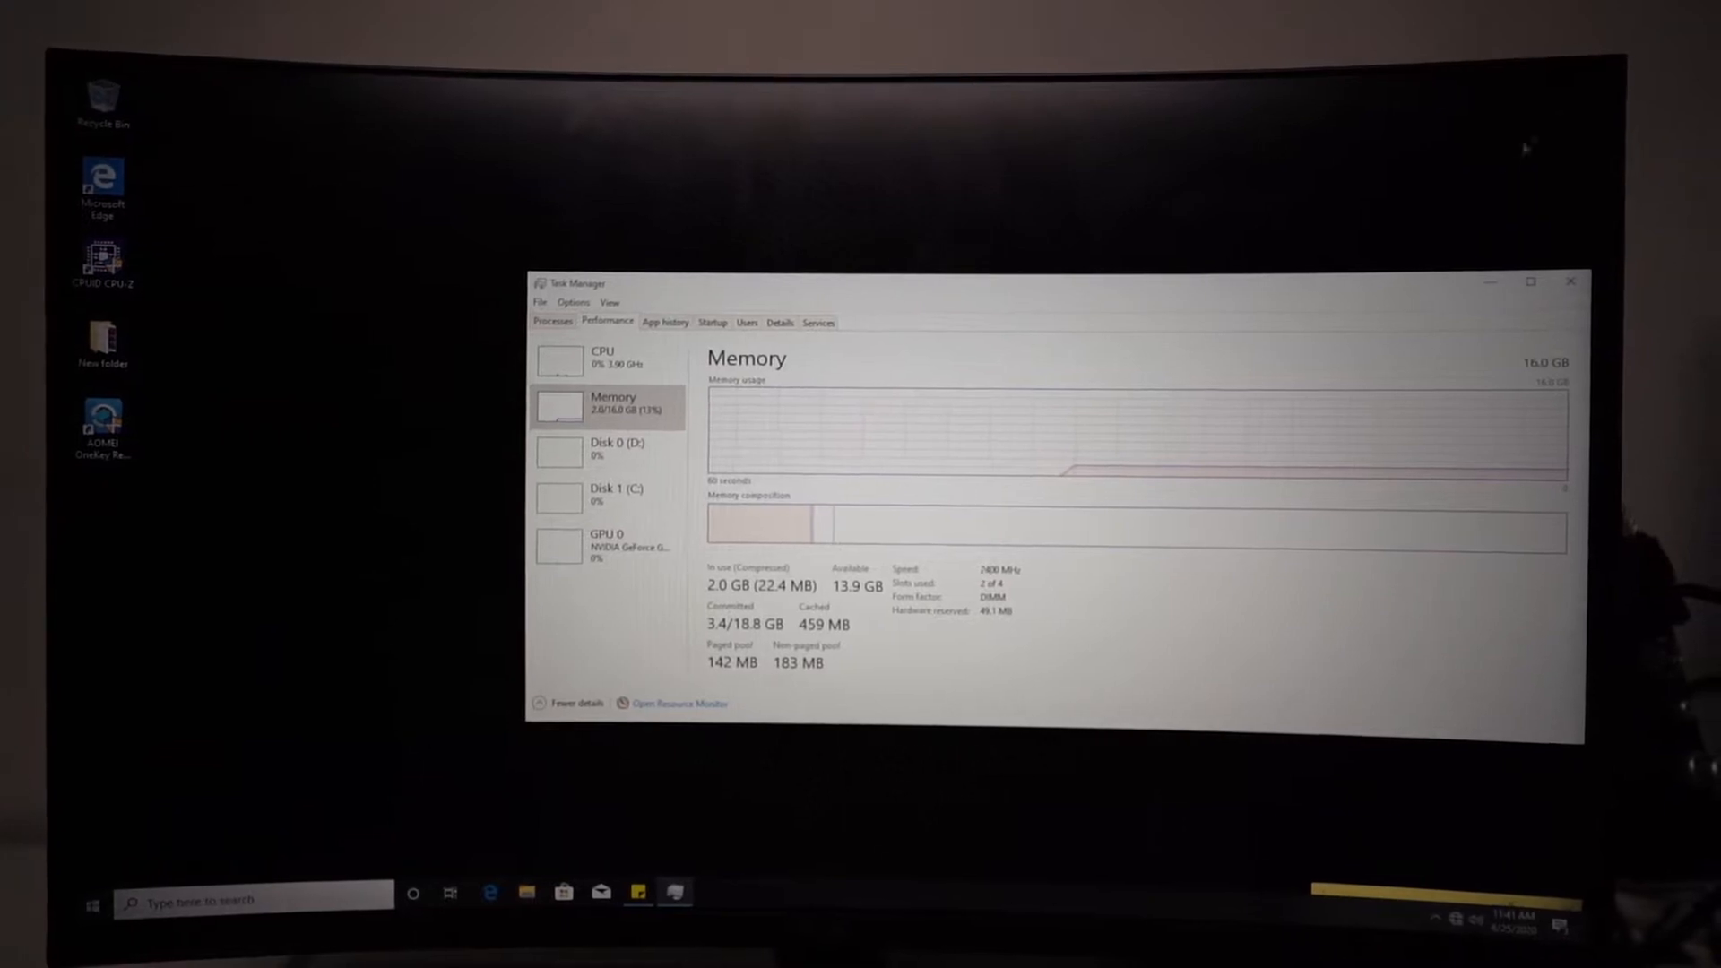
# Restart the PC from the Start menu and enter the Gigabyte BIOS M.I.T. menu.
pyautogui.click(143, 875)
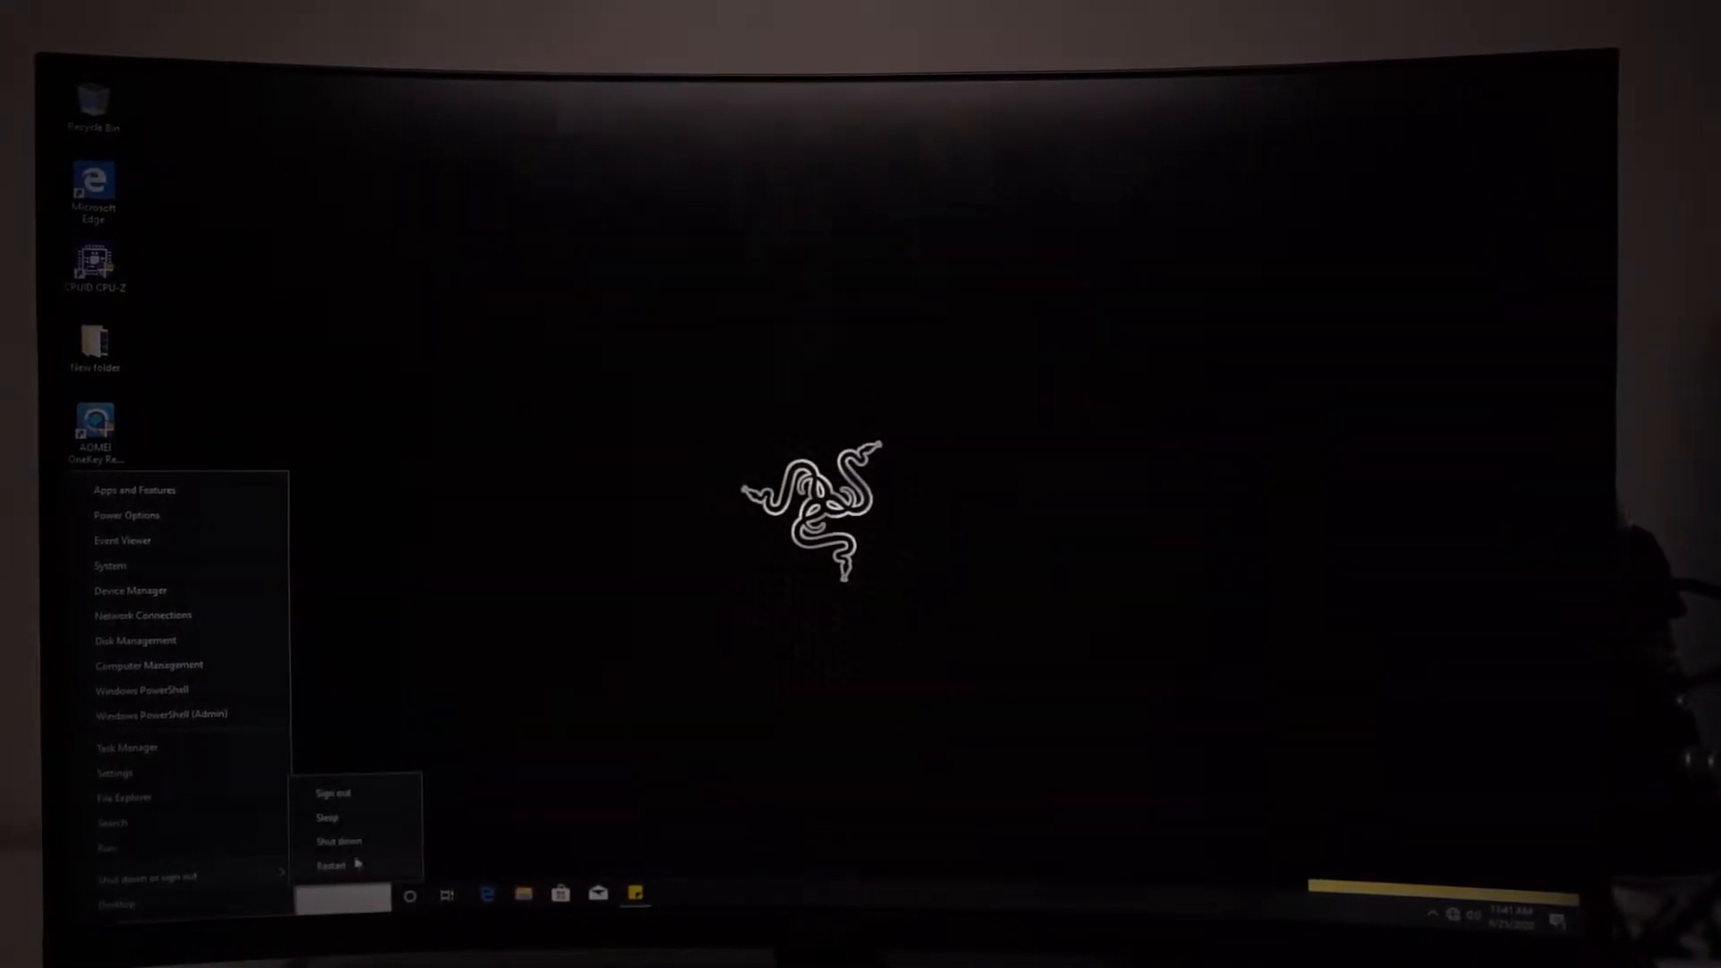
pyautogui.click(338, 842)
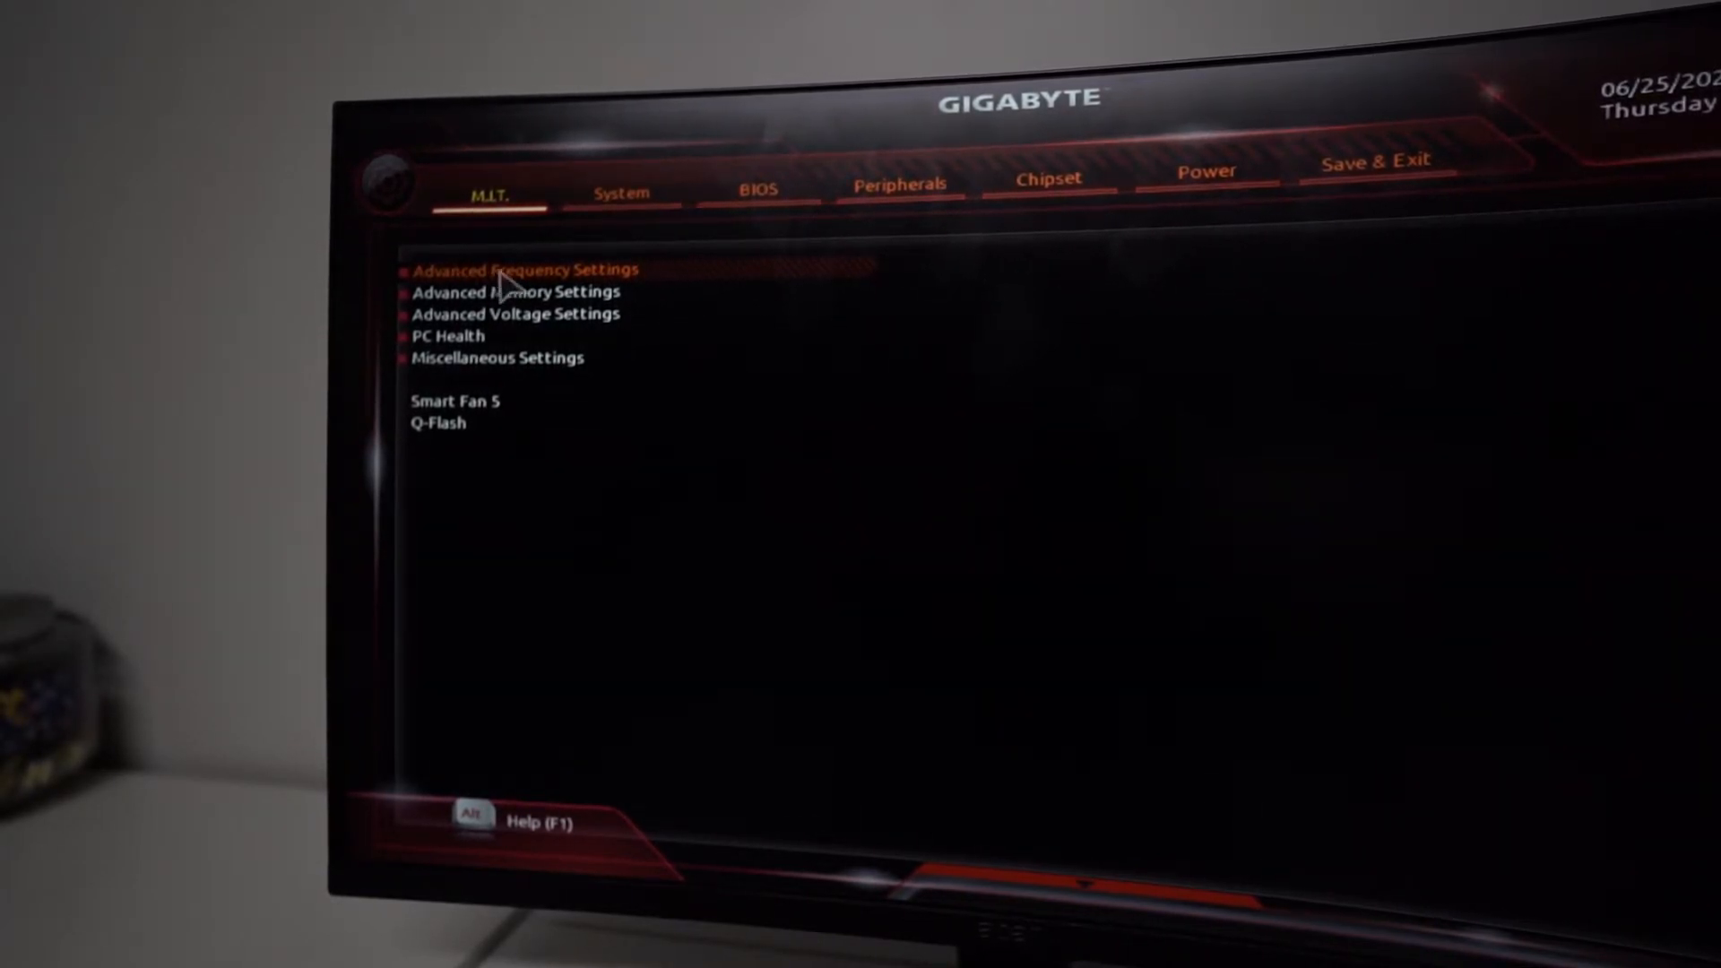
# In Advanced Frequency Settings, set Extreme Memory Profile to Profile1 (multiplier 32.00, 3200MHz).
pyautogui.click(524, 269)
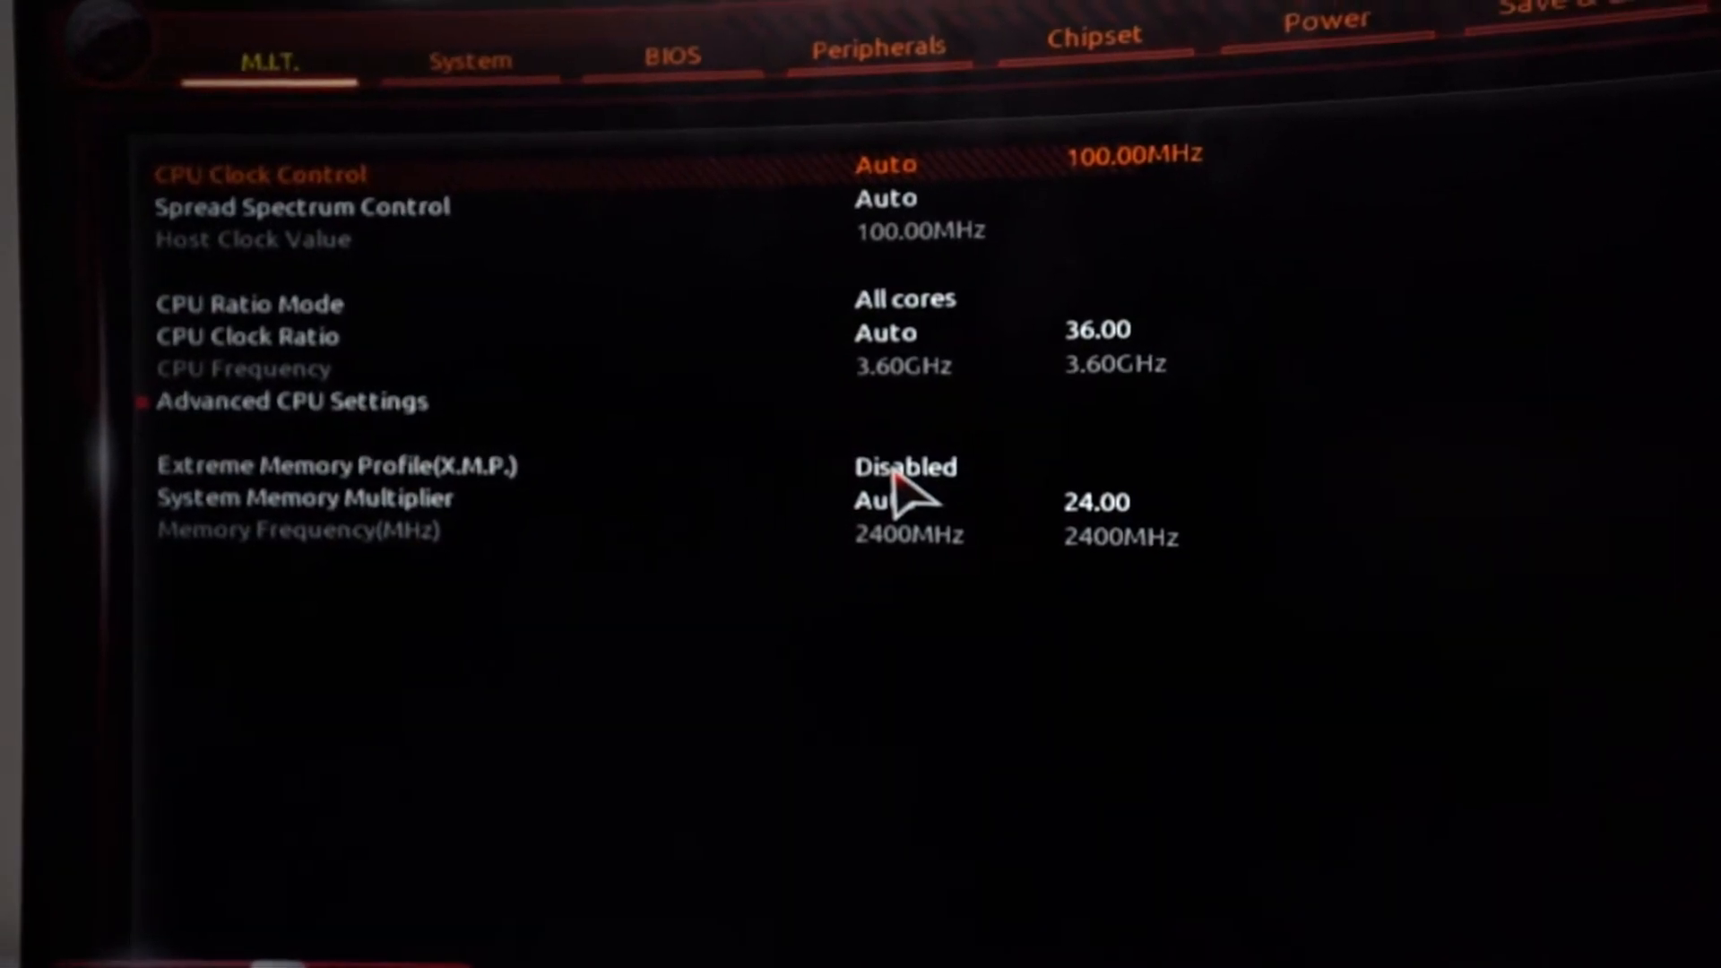
pyautogui.click(891, 465)
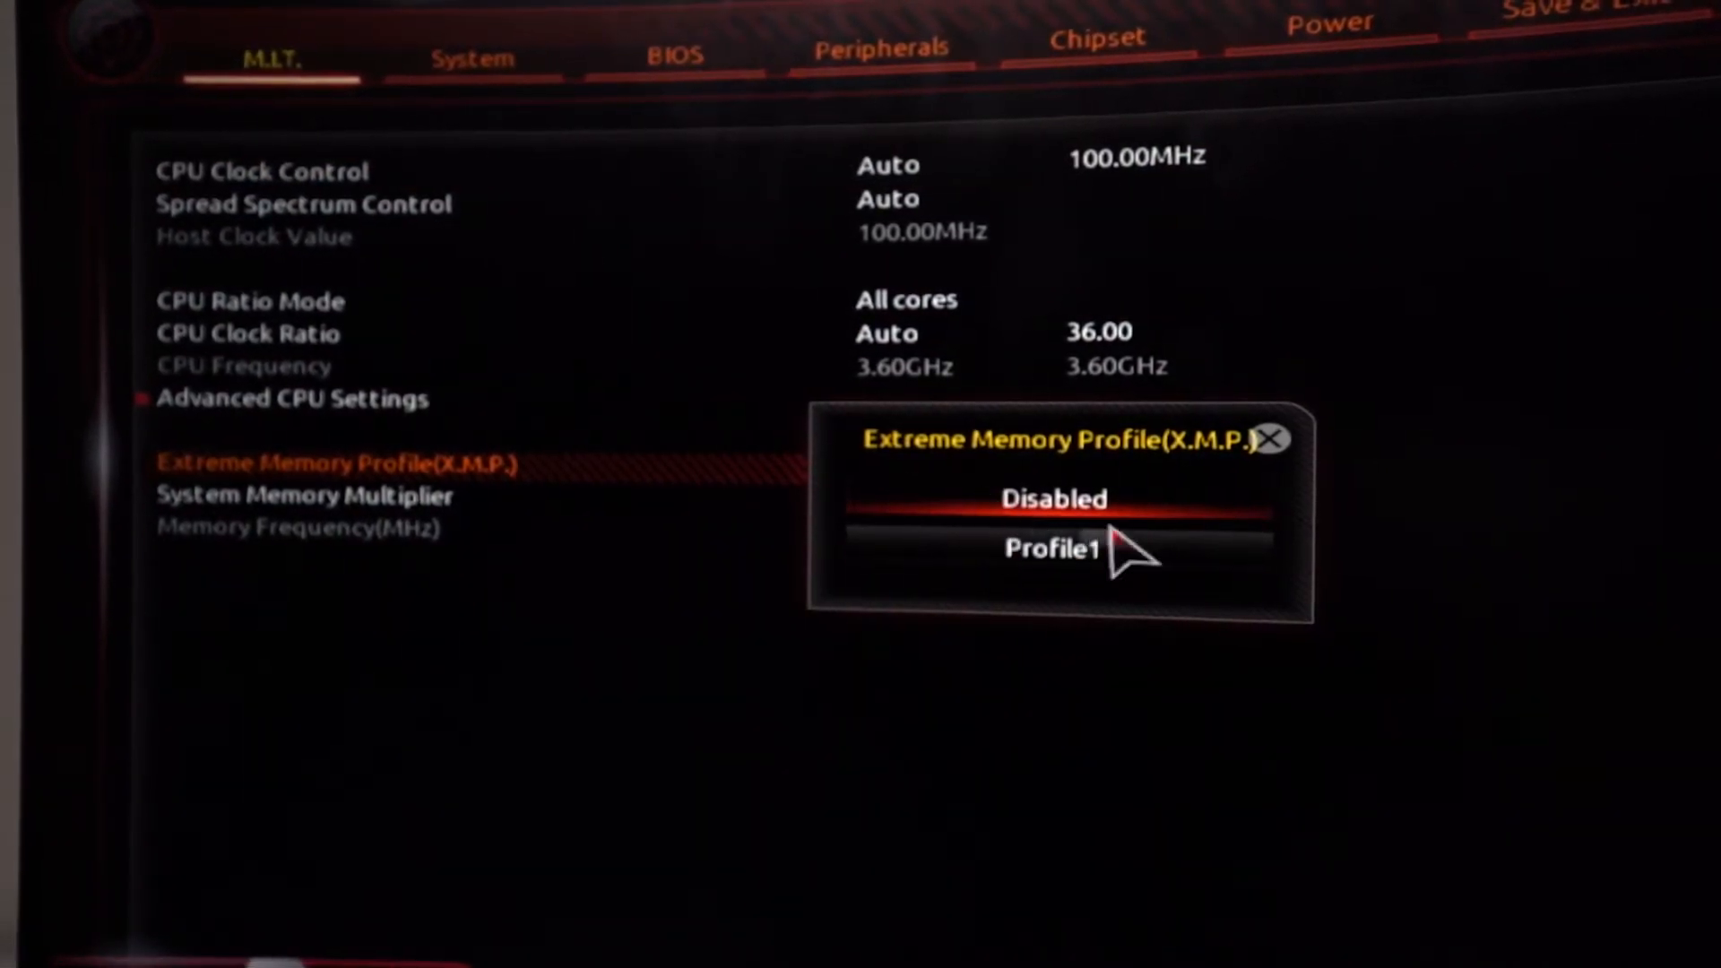
pyautogui.click(1052, 499)
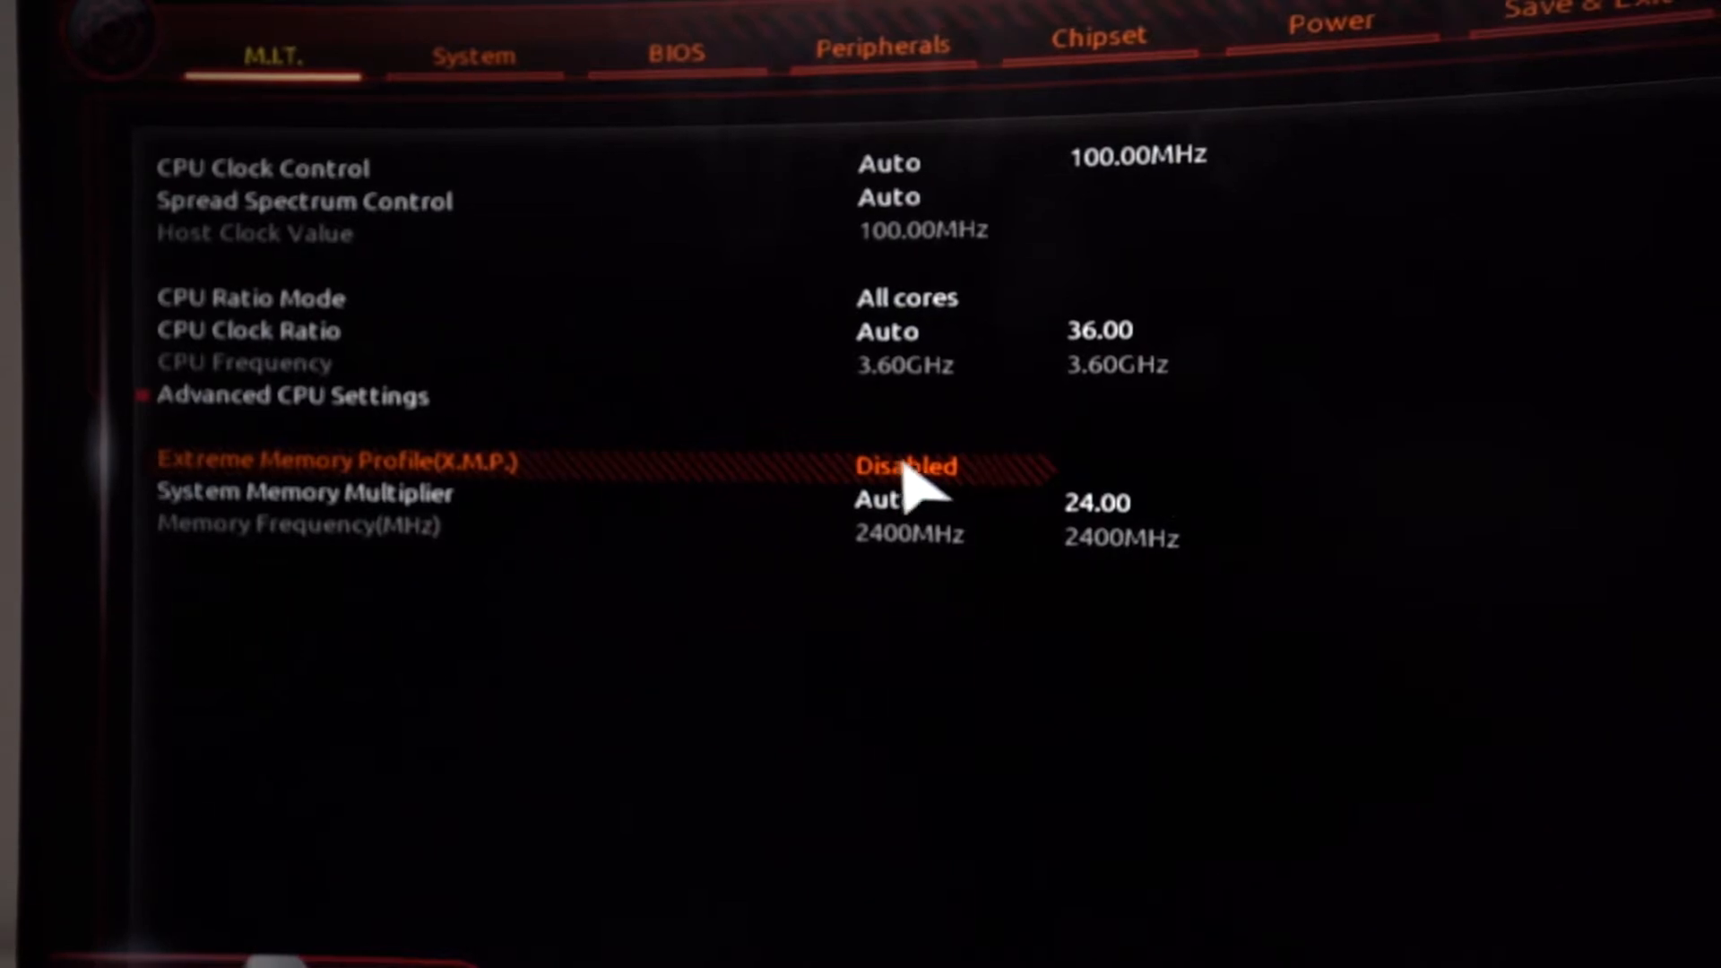
pyautogui.click(905, 463)
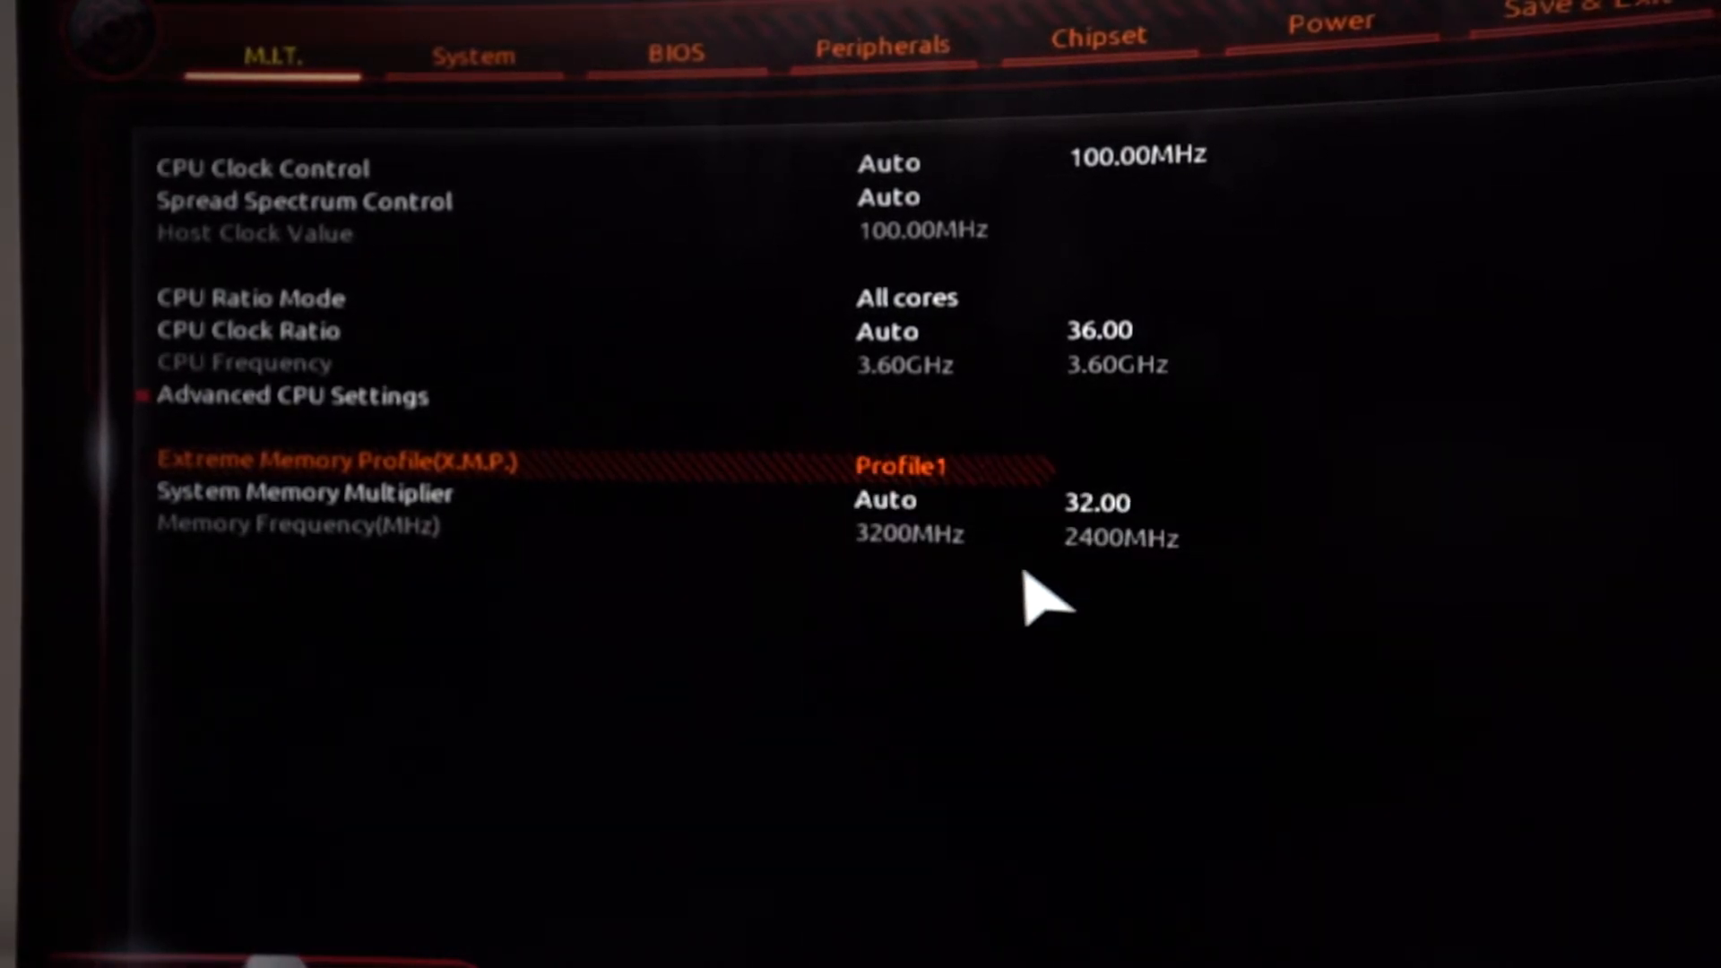
pyautogui.moveTo(691, 576)
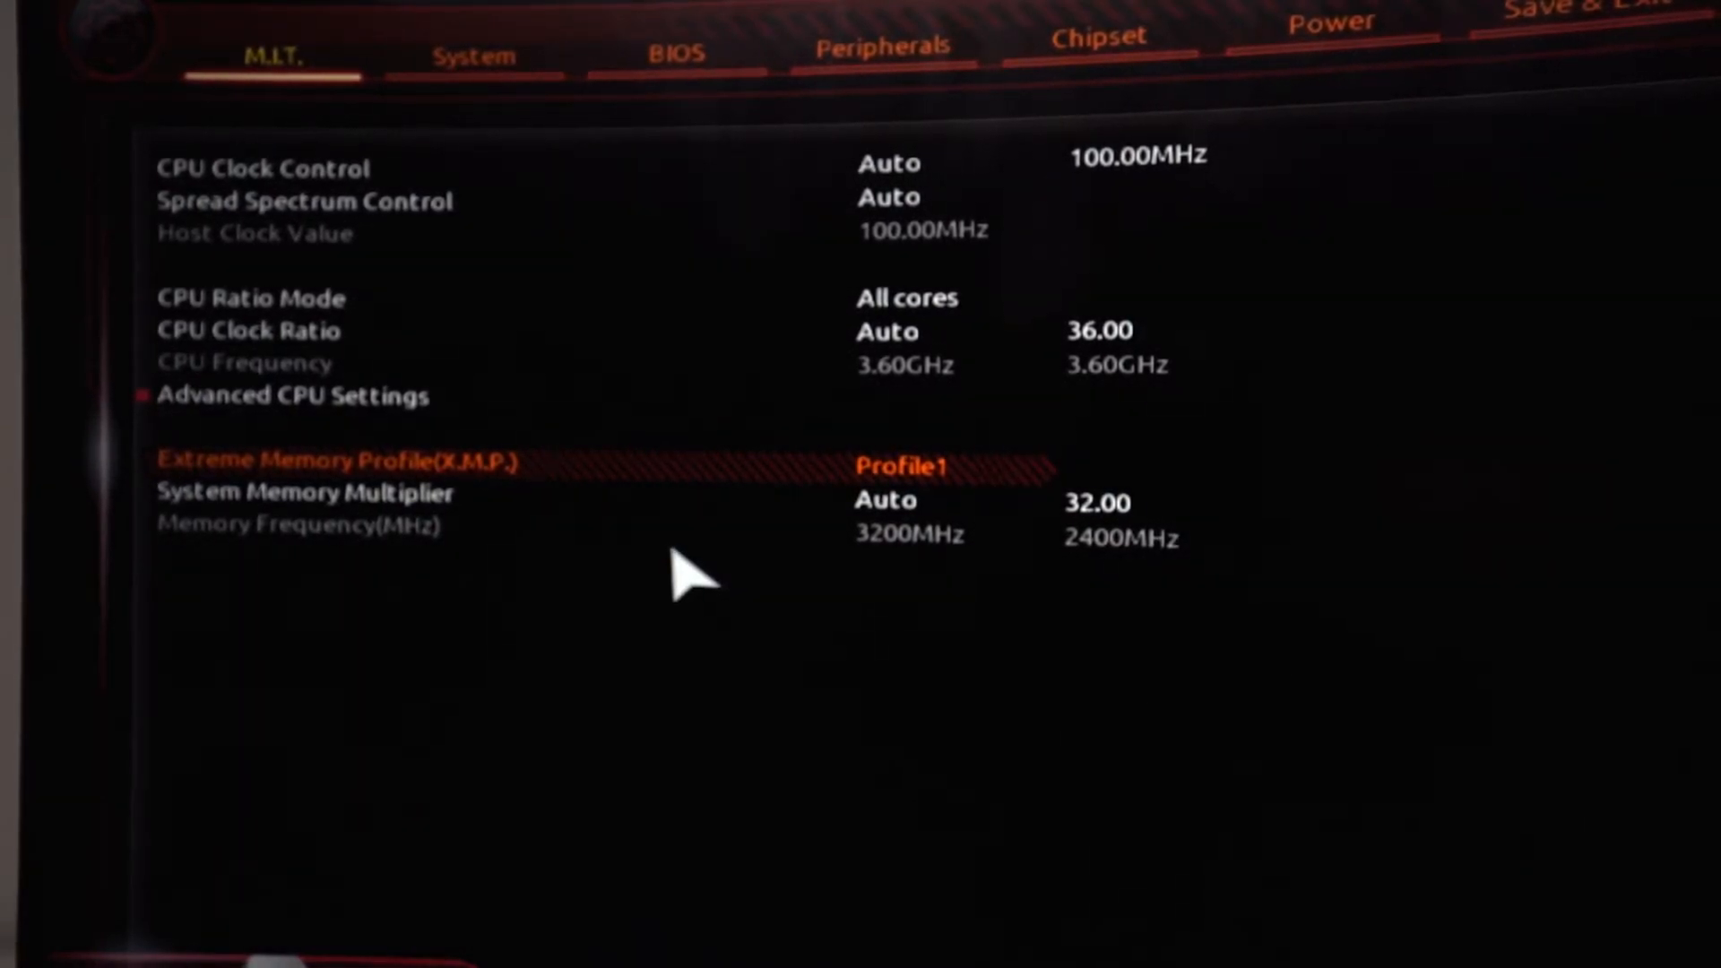
pyautogui.moveTo(1043, 593)
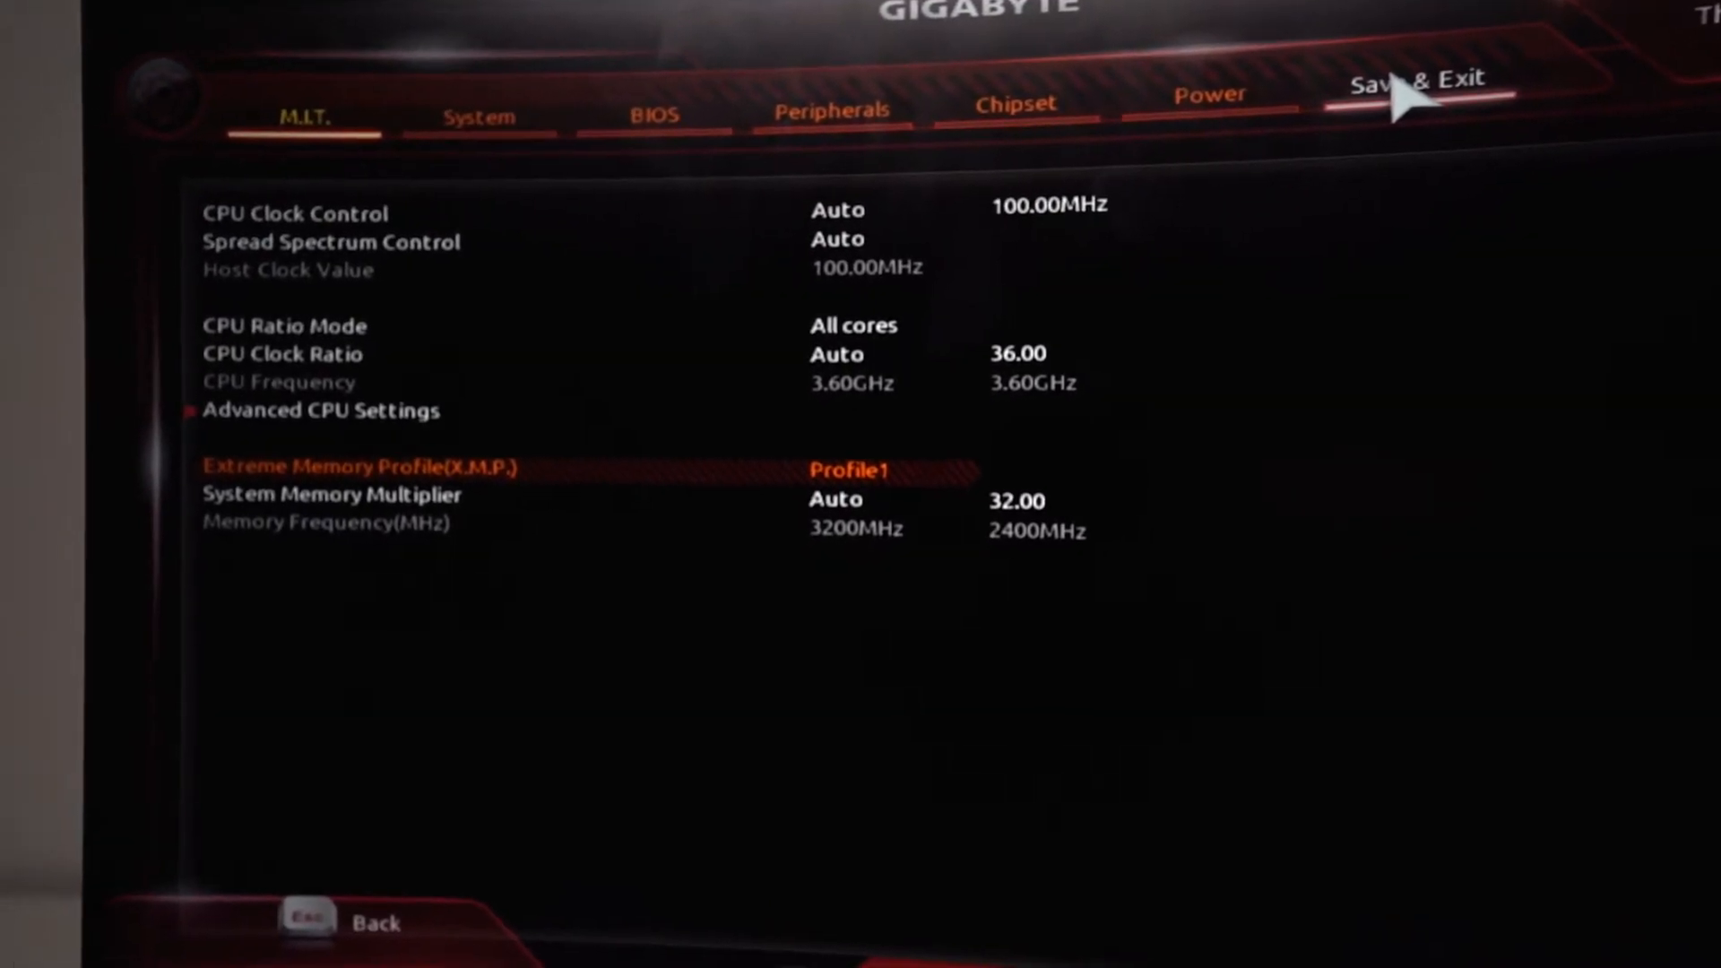
# Save & Exit Setup with Yes, rebooting back to the Windows desktop.
pyautogui.click(1423, 94)
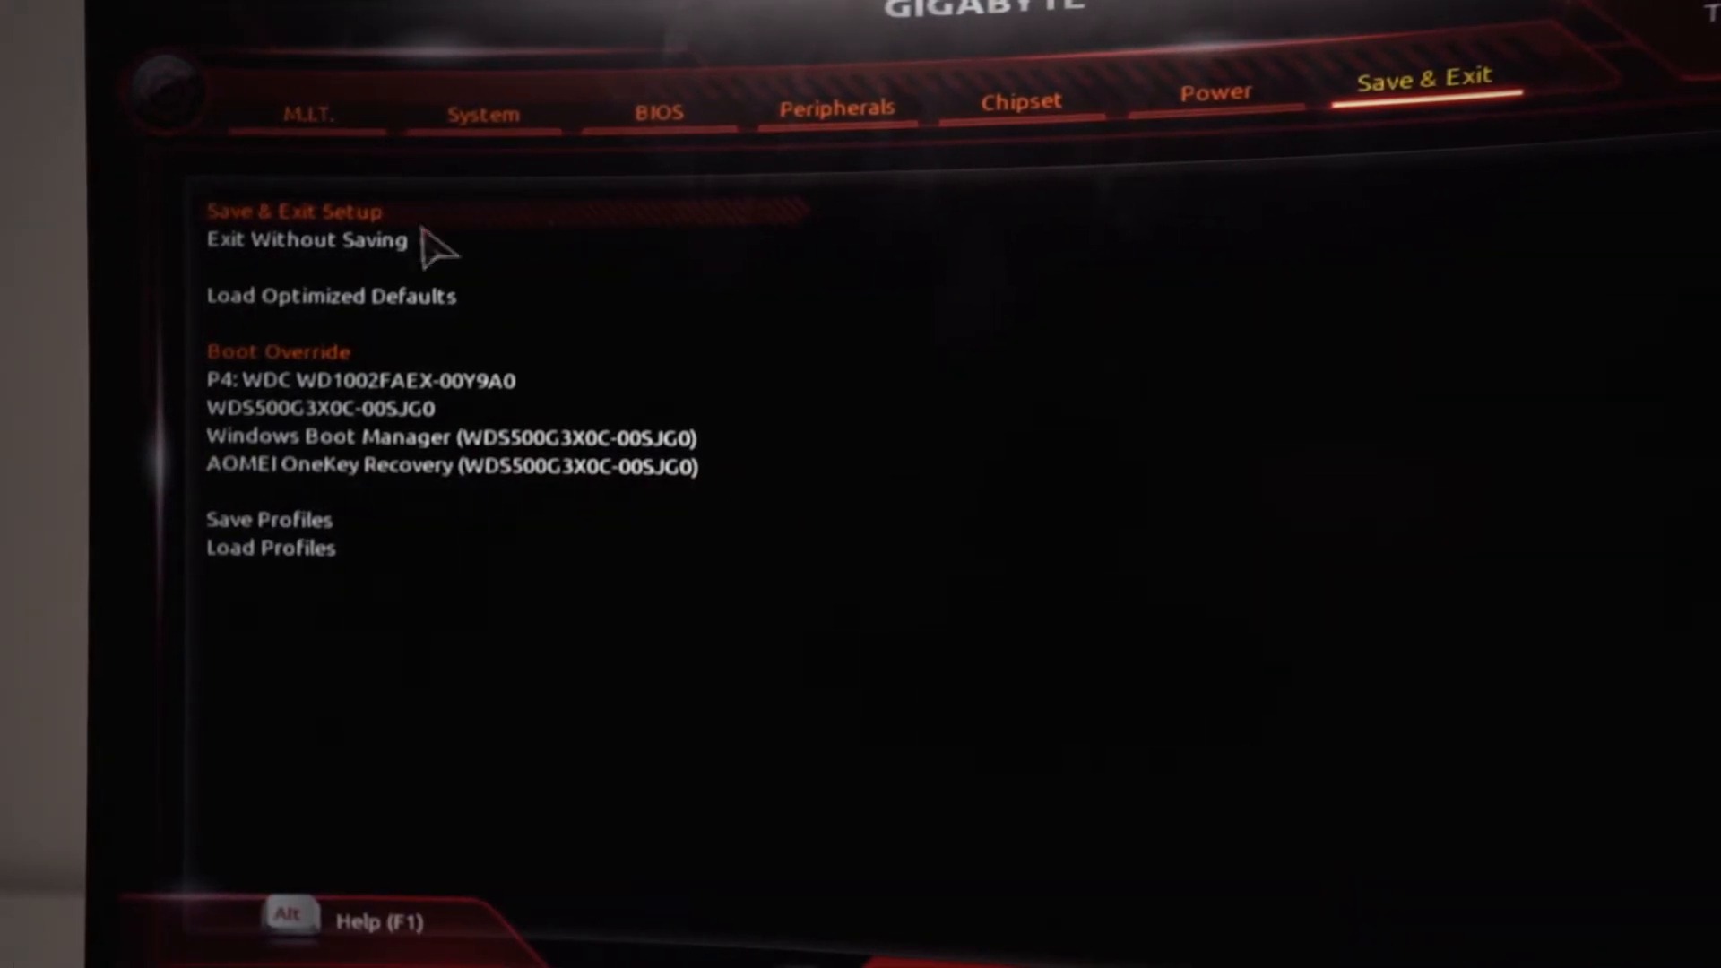
pyautogui.moveTo(318, 248)
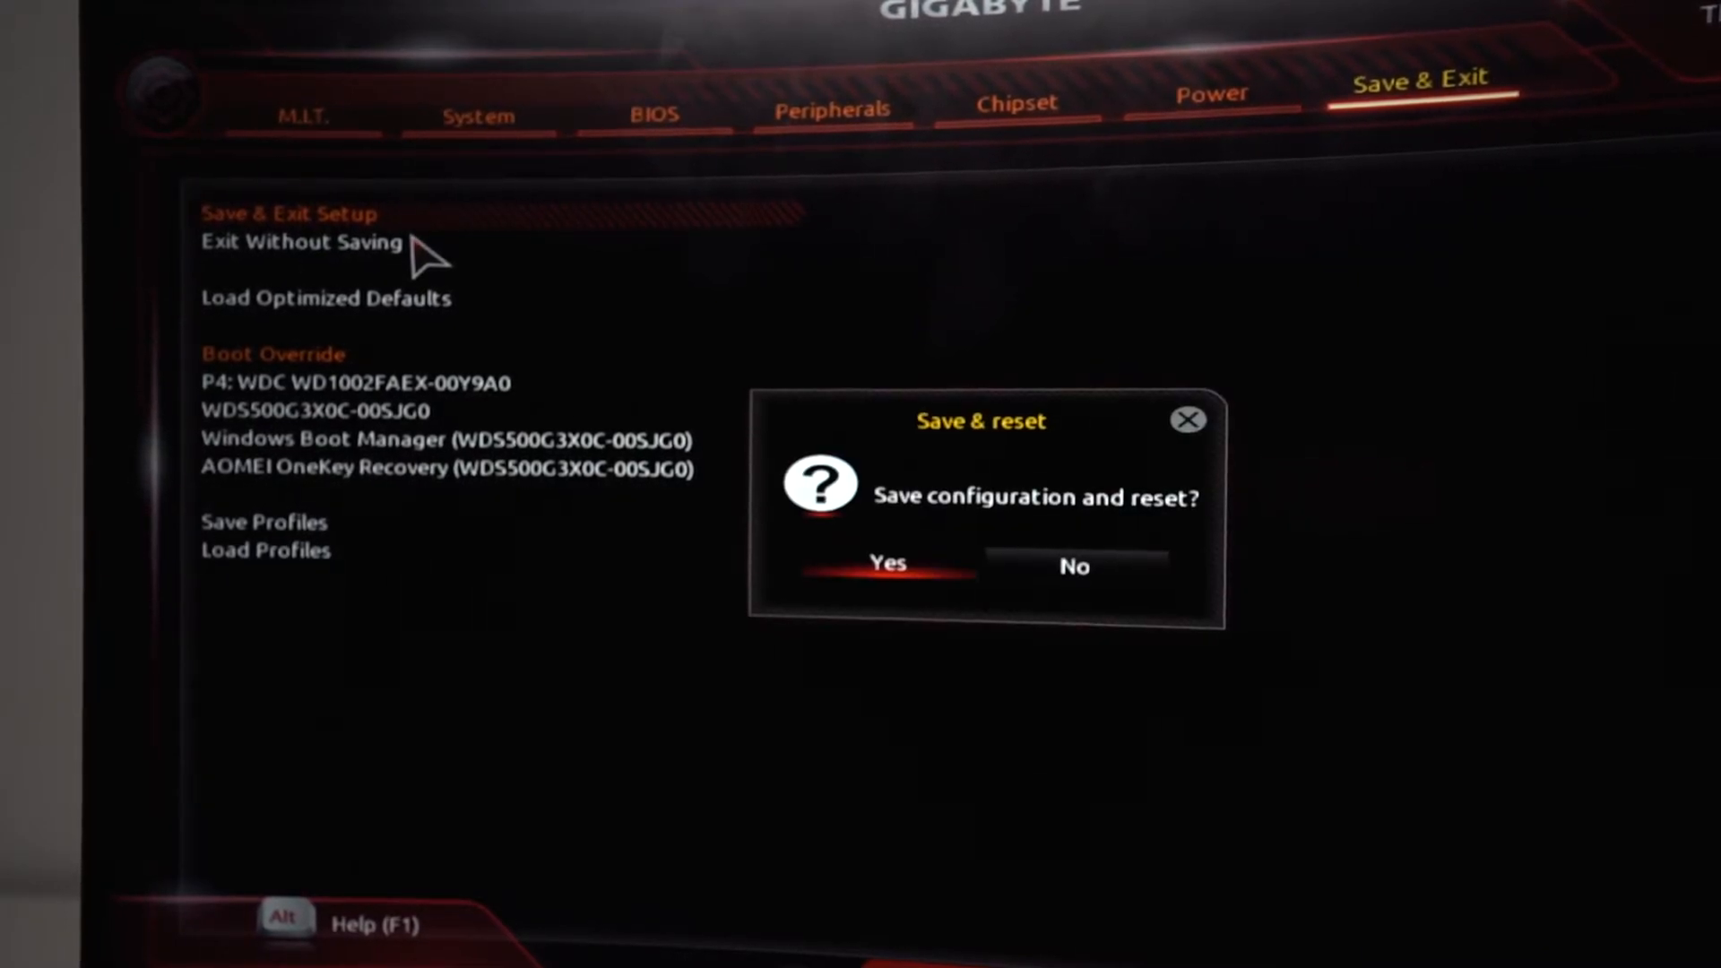
pyautogui.click(887, 563)
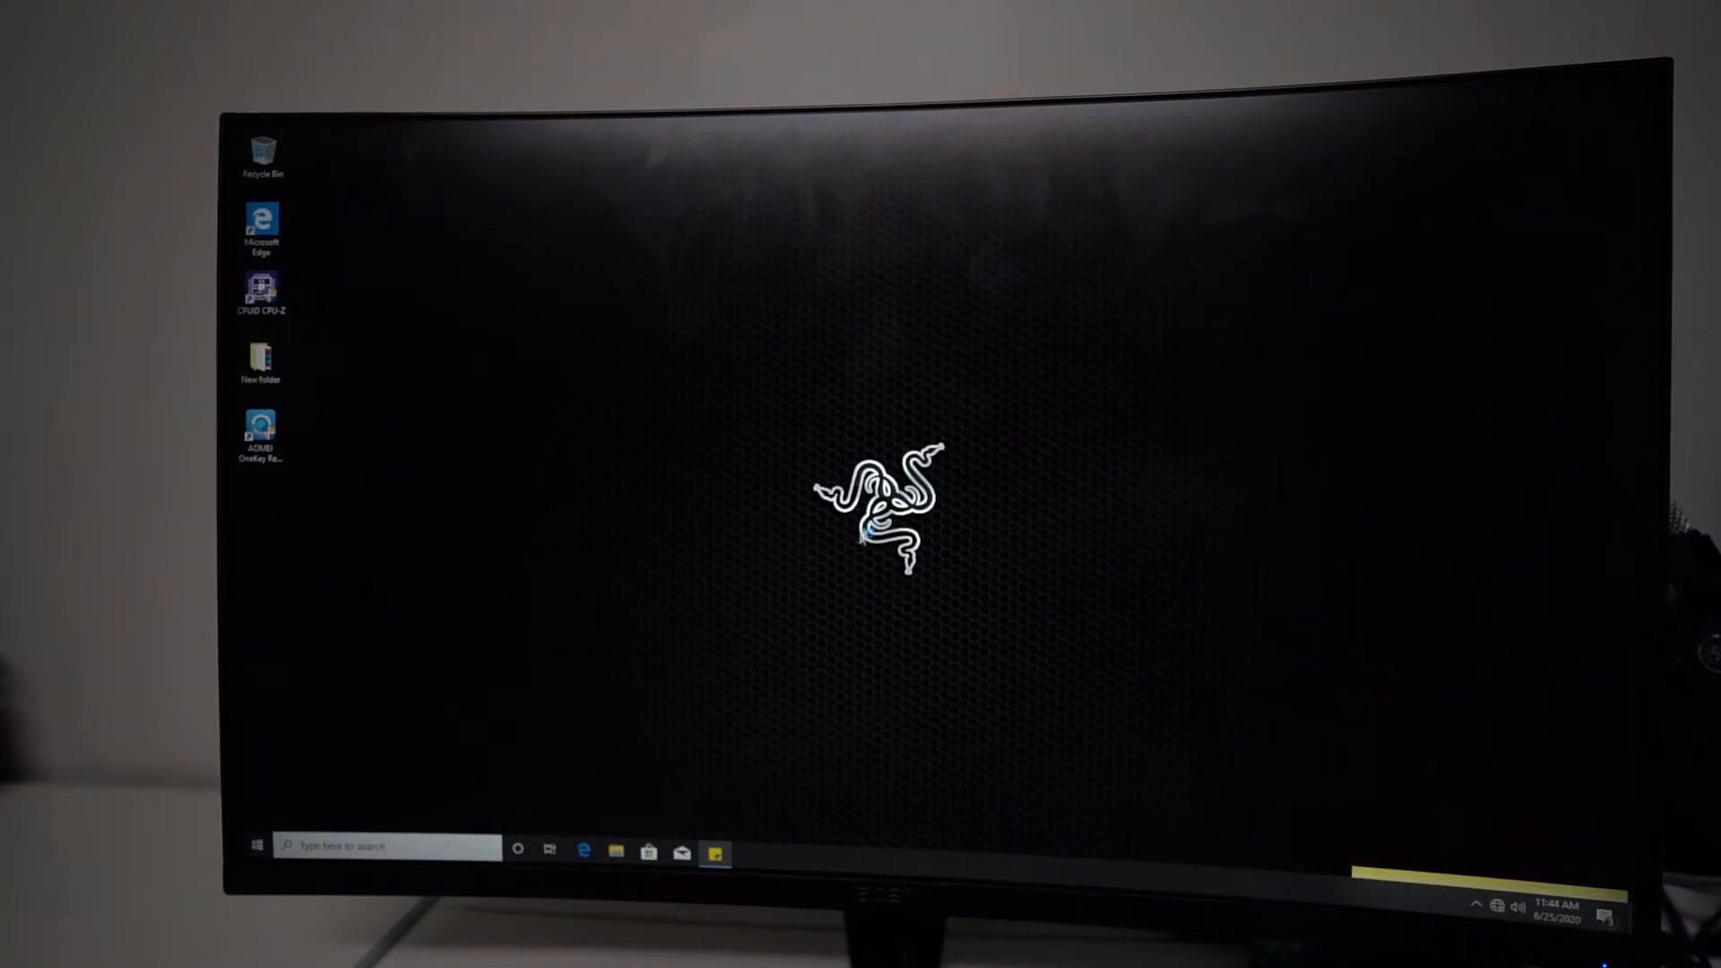